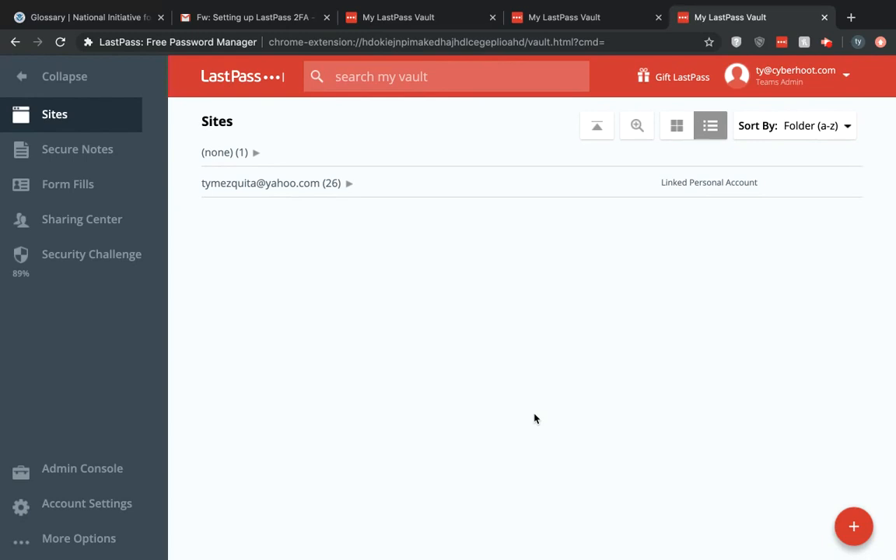
{"action": "mouse_move", "coordinate": [318, 389]}
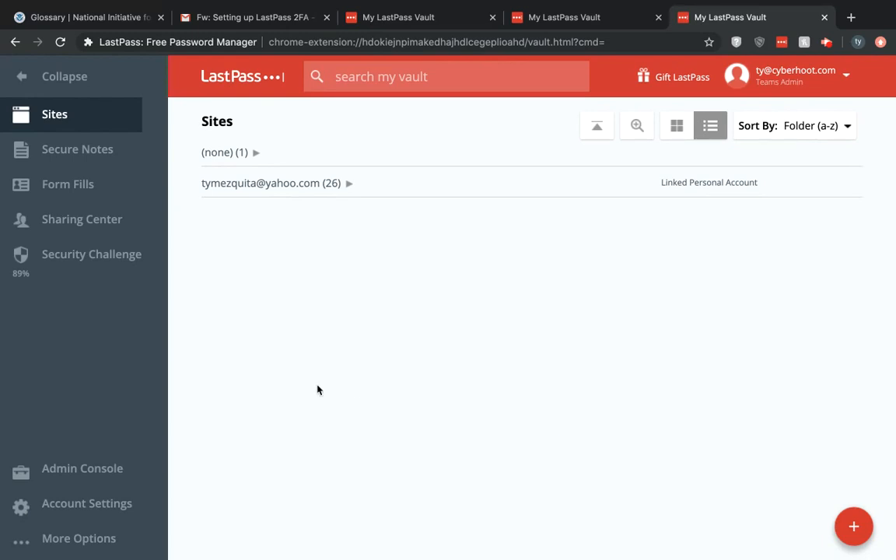
{"action": "mouse_move", "coordinate": [128, 146]}
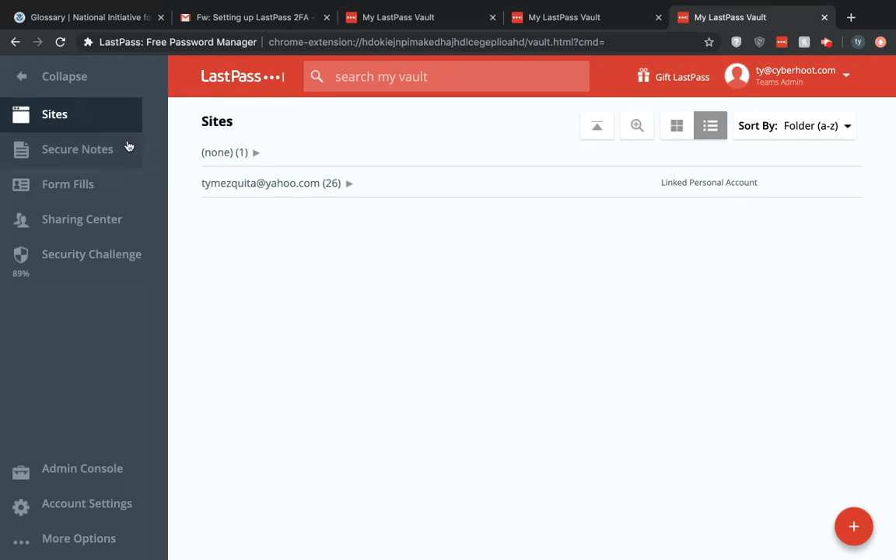
{"action": "mouse_move", "coordinate": [105, 404]}
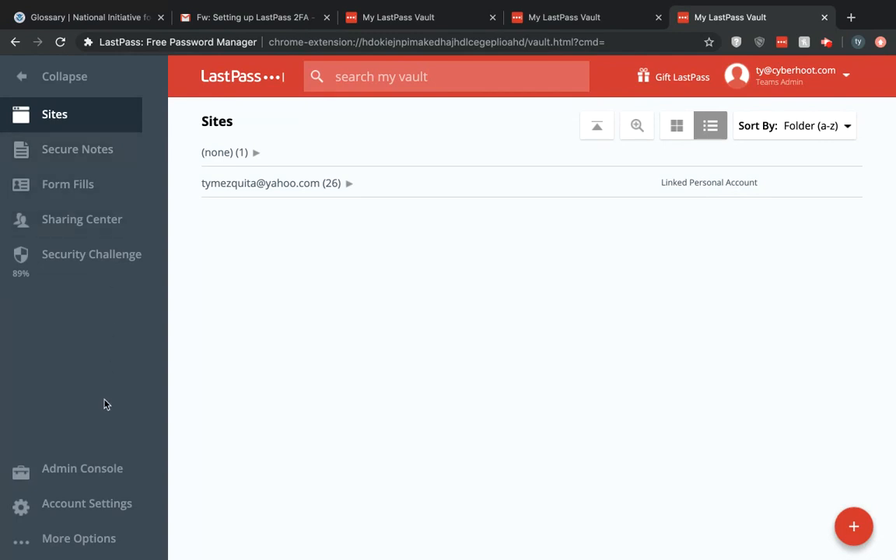
- Enter the Teams admin console and expand its Settings section in the sidebar
{"action": "left_click", "coordinate": [81, 468]}
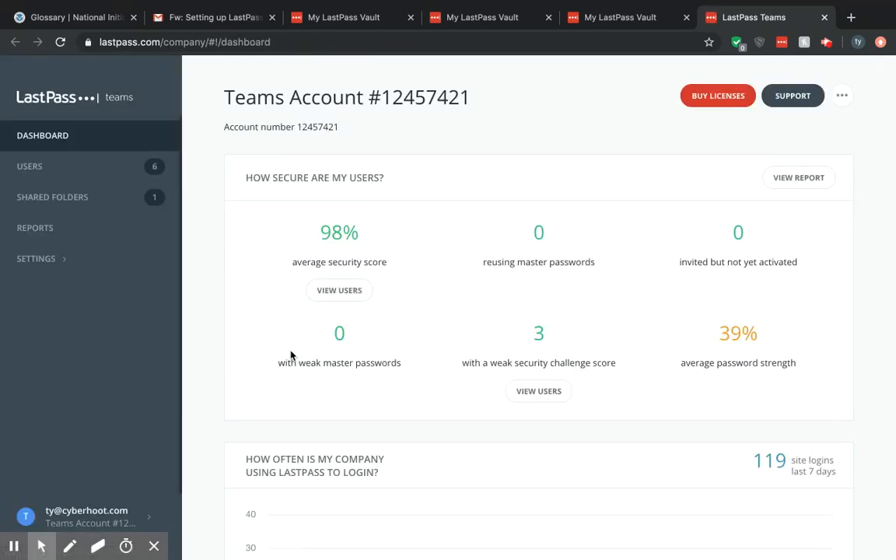
{"action": "left_click", "coordinate": [36, 259]}
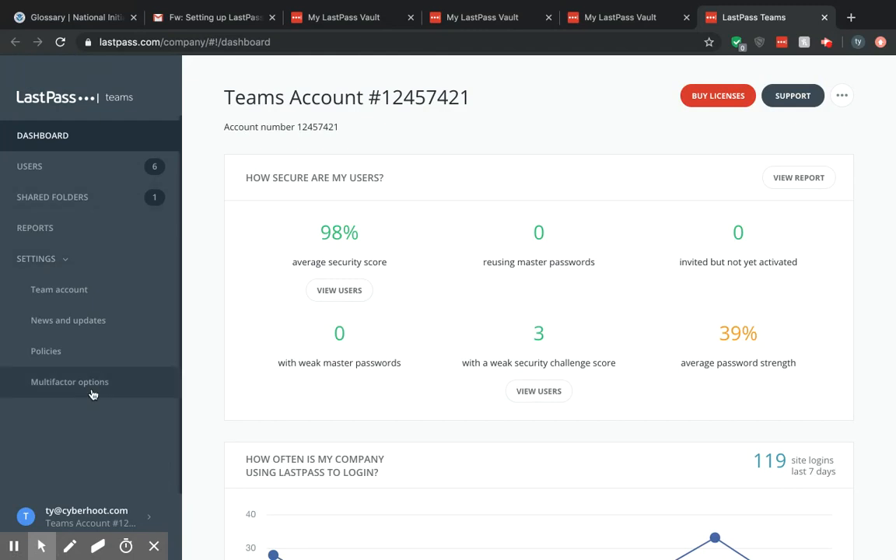
- Toggle LastPass Authenticator off and on, save multifactor options, and head to the team policies
{"action": "left_click", "coordinate": [68, 382]}
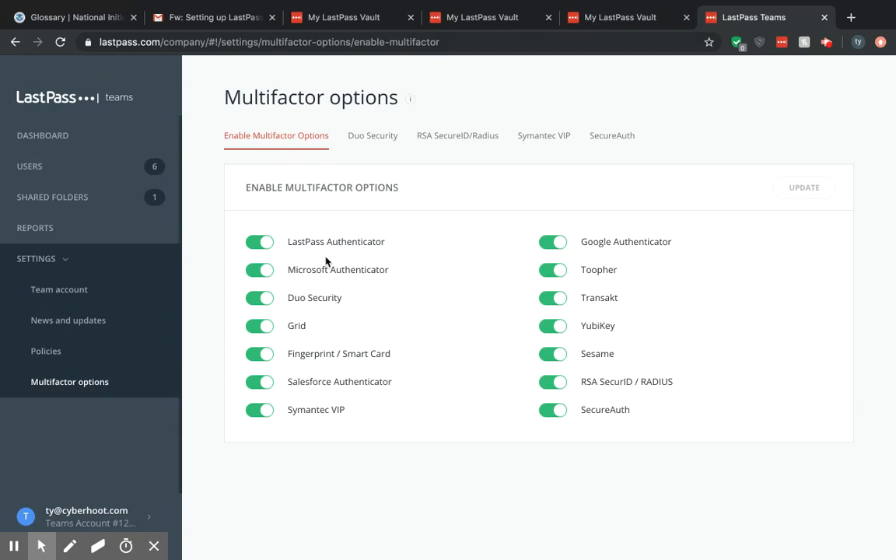
{"action": "mouse_move", "coordinate": [315, 277]}
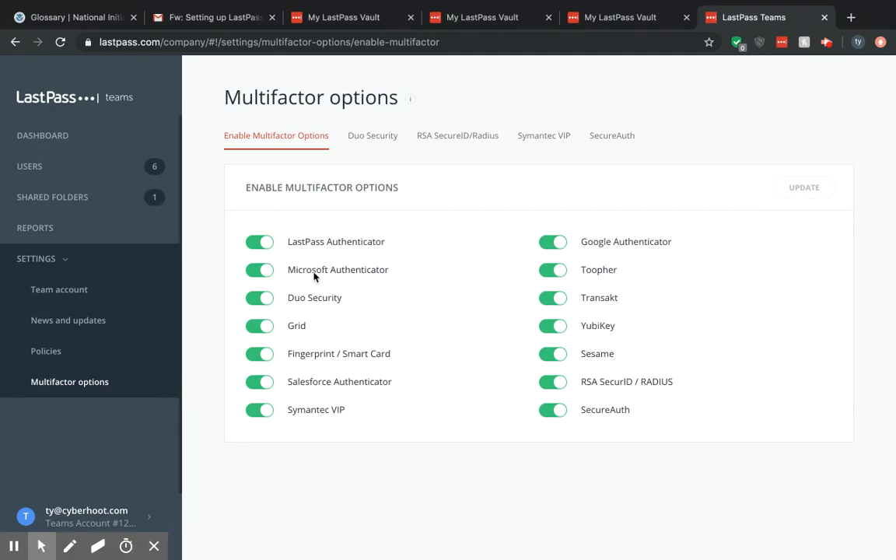
{"action": "mouse_move", "coordinate": [638, 233]}
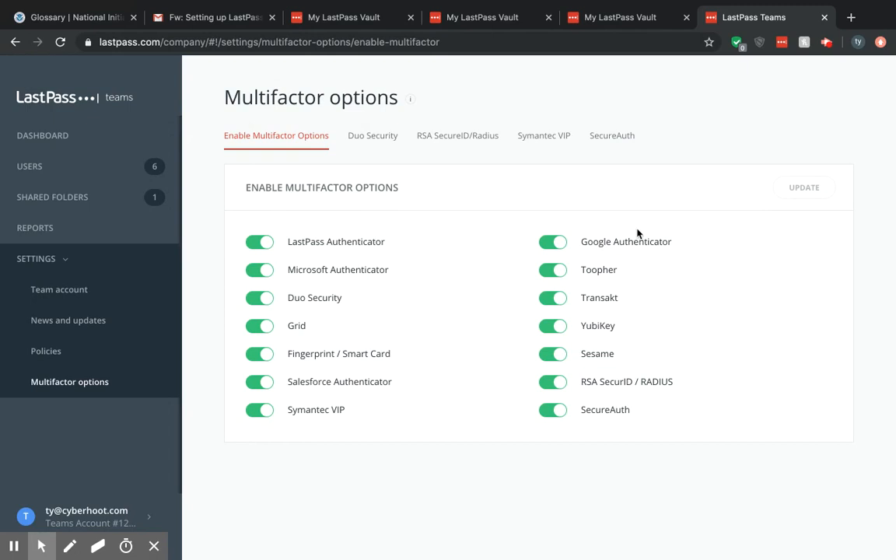
{"action": "mouse_move", "coordinate": [361, 268]}
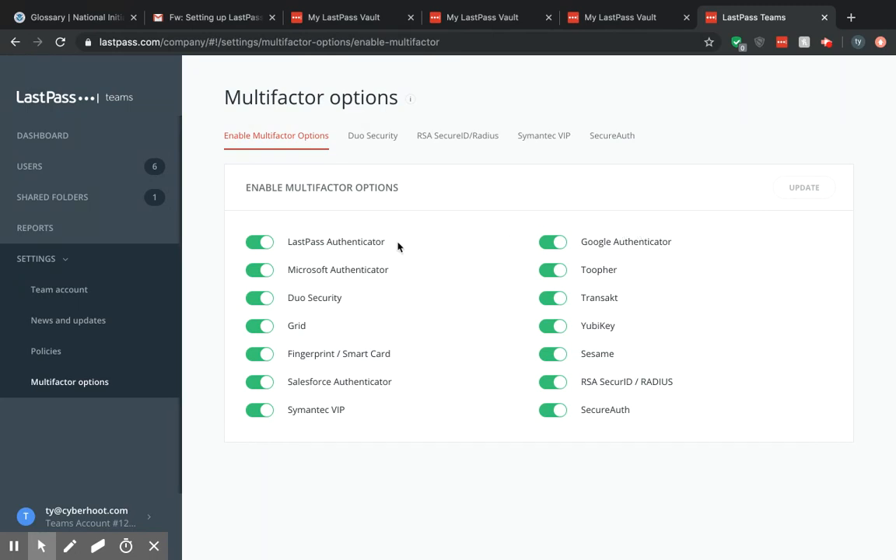
{"action": "mouse_move", "coordinate": [309, 257]}
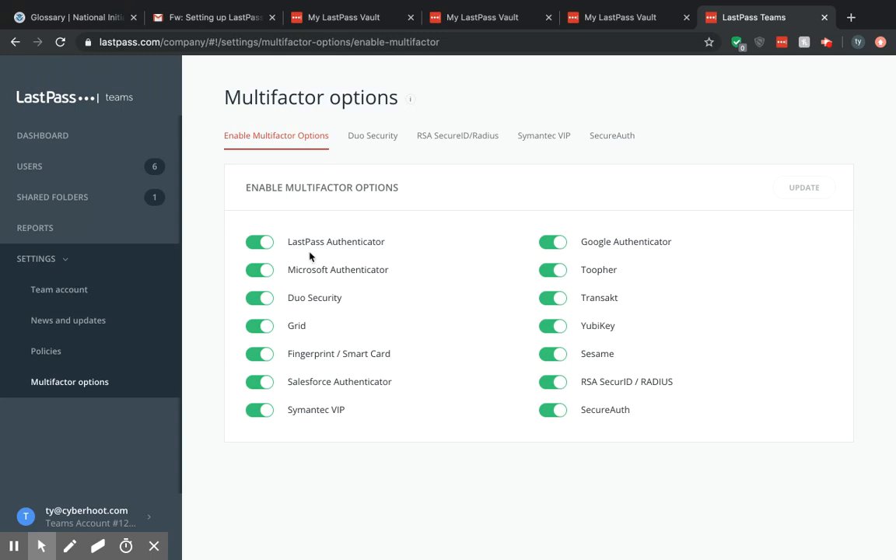
{"action": "mouse_move", "coordinate": [323, 439]}
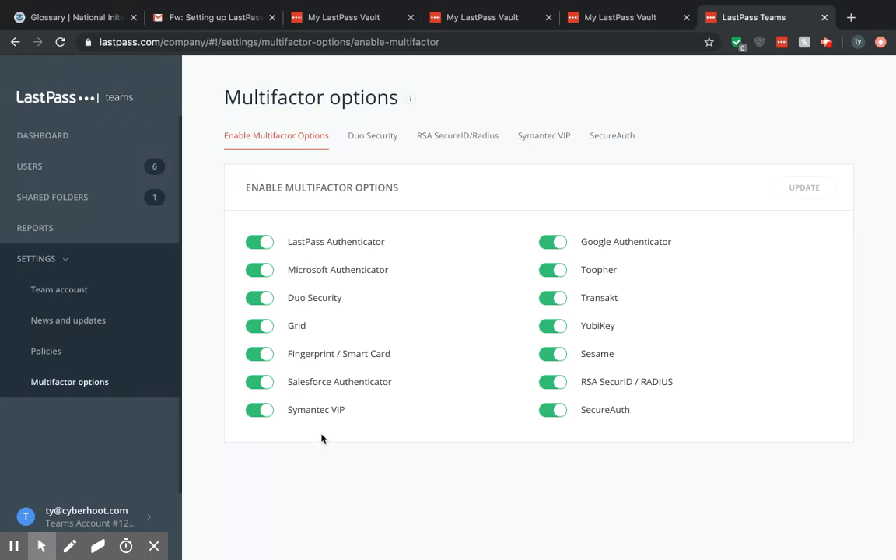
{"action": "mouse_move", "coordinate": [345, 404]}
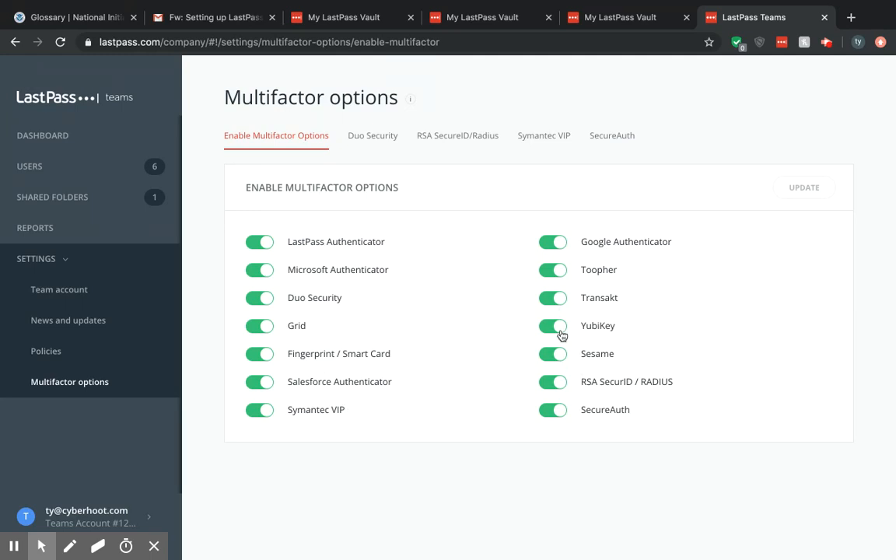
{"action": "left_click", "coordinate": [260, 242]}
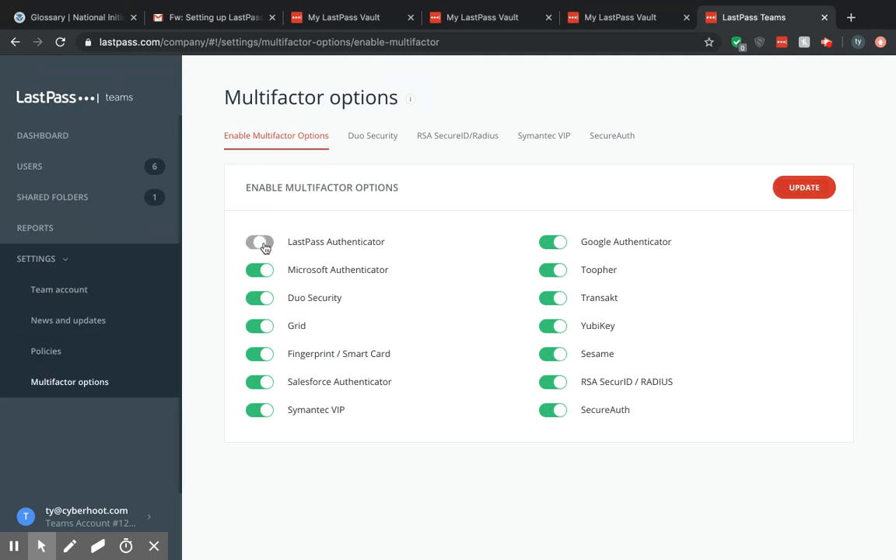
{"action": "left_click", "coordinate": [260, 243]}
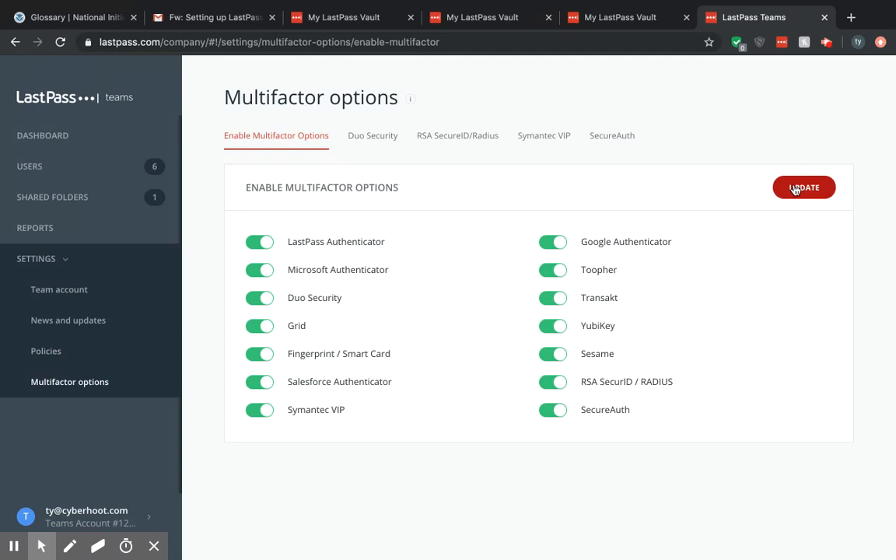
{"action": "left_click", "coordinate": [803, 187]}
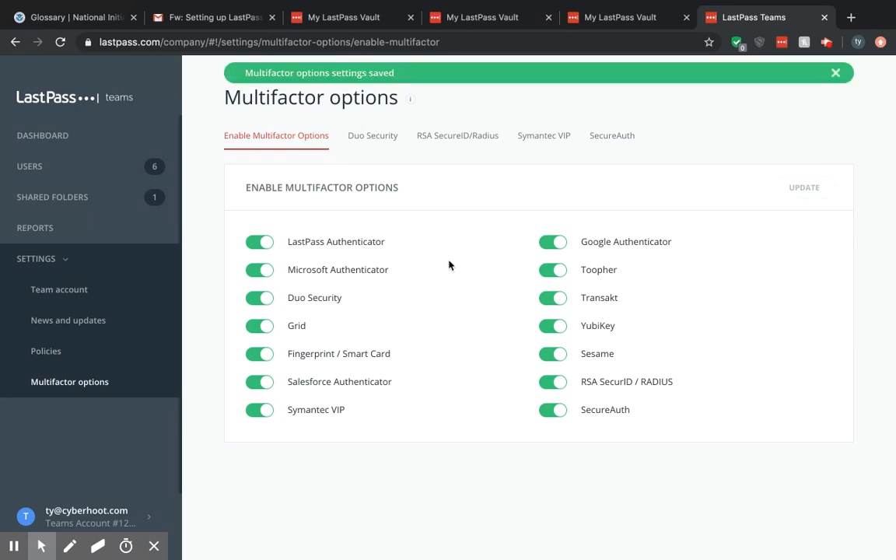
{"action": "mouse_move", "coordinate": [273, 317]}
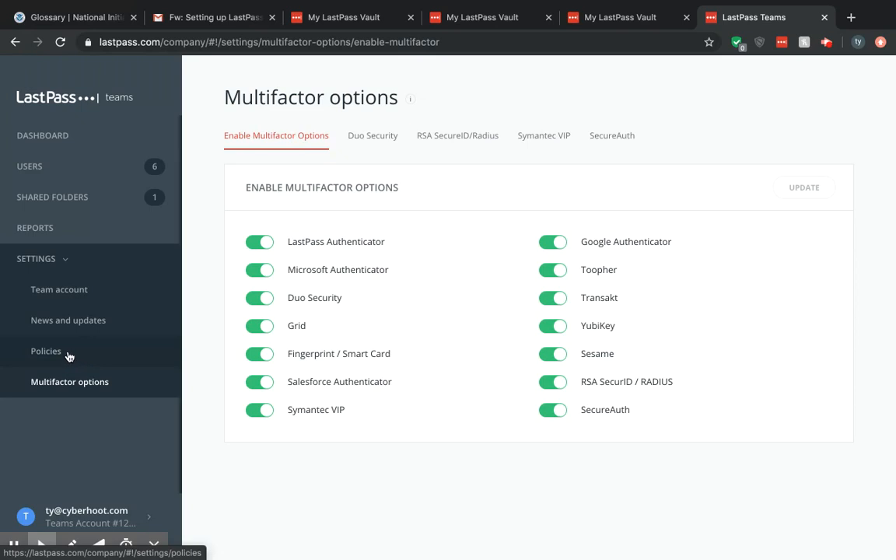
{"action": "left_click", "coordinate": [45, 352]}
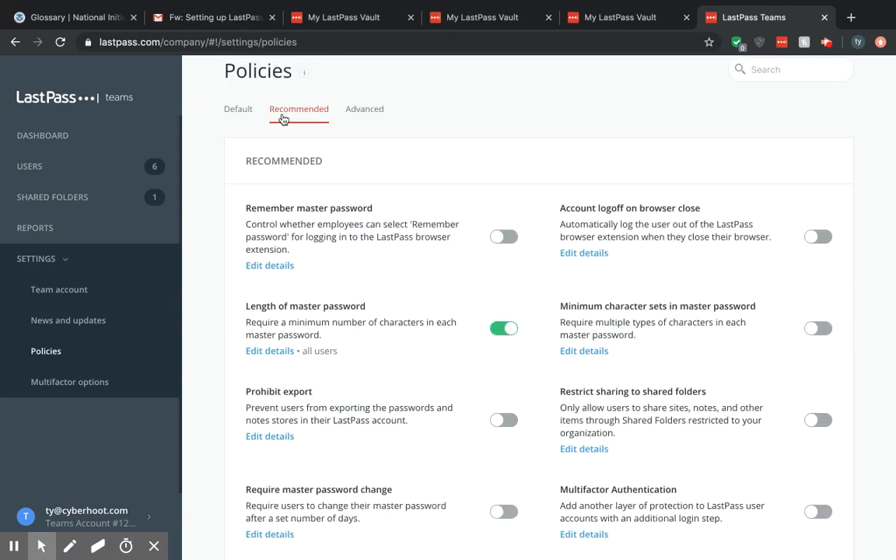
- Scroll the Recommended policies down to the still-disabled Multifactor Authentication policy
{"action": "scroll", "scroll_direction": "down", "scroll_amount": 3}
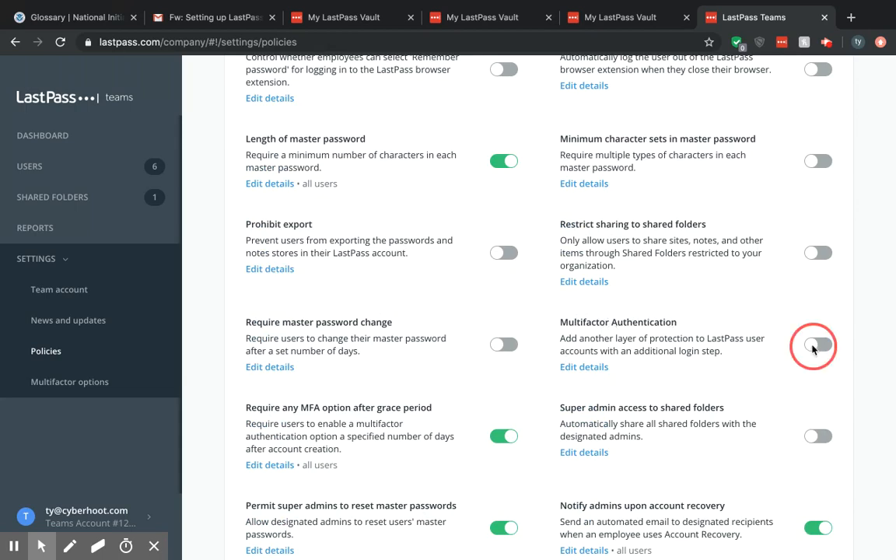
- Mark the Multifactor Authentication policy Enabled for All users and save the change
{"action": "left_click", "coordinate": [813, 345]}
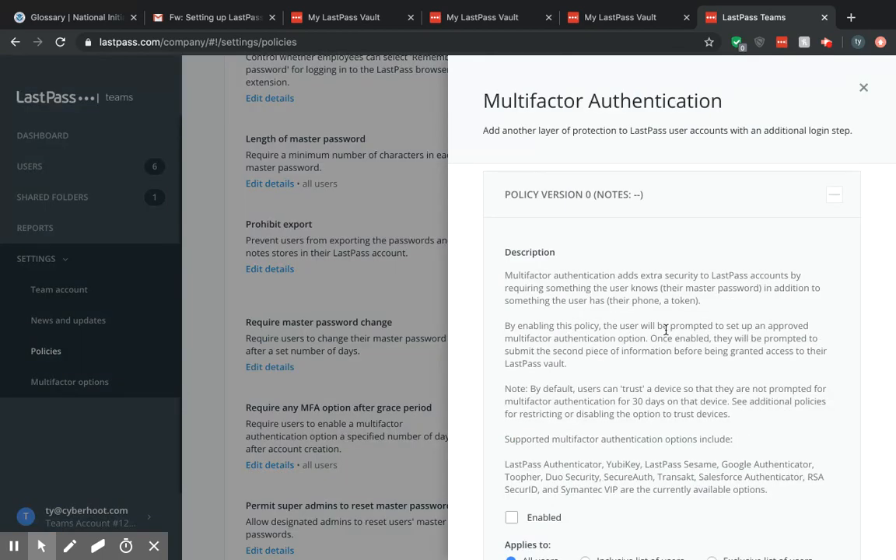
{"action": "scroll", "scroll_direction": "down", "scroll_amount": 3}
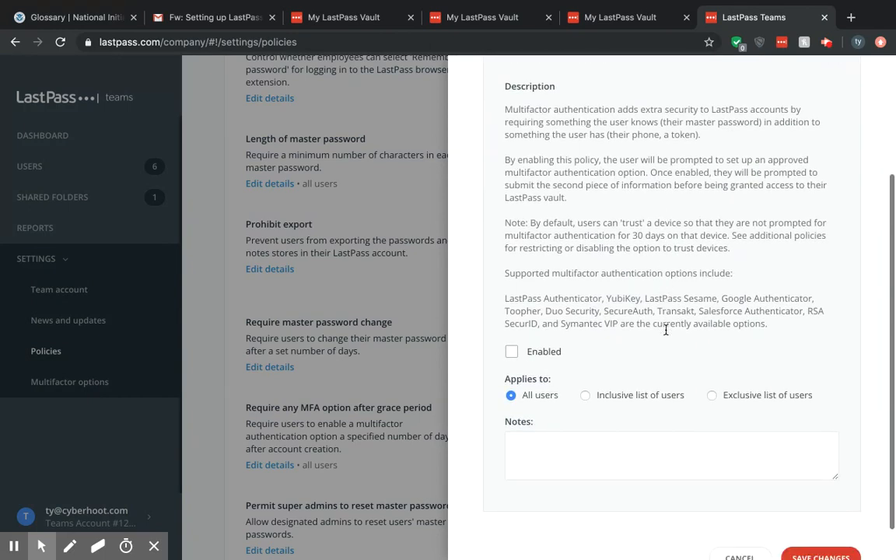
{"action": "left_click", "coordinate": [511, 352]}
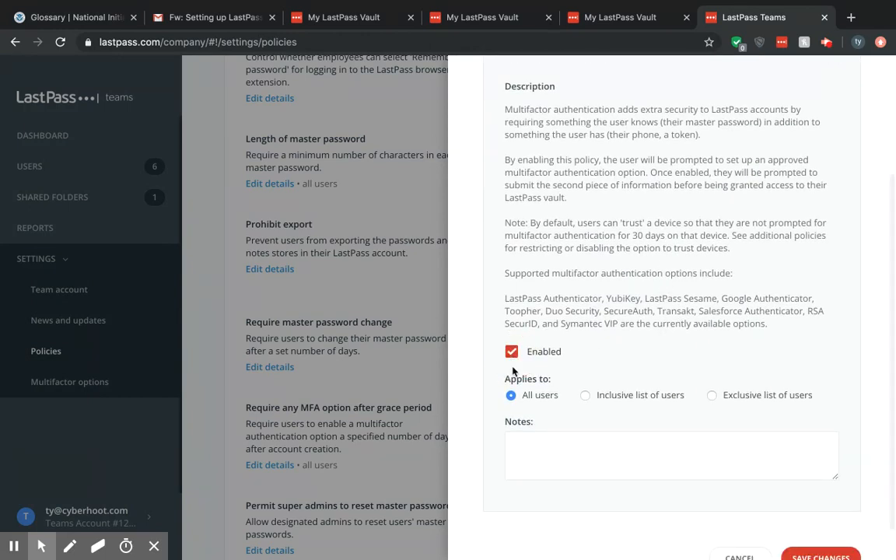
{"action": "mouse_move", "coordinate": [588, 417]}
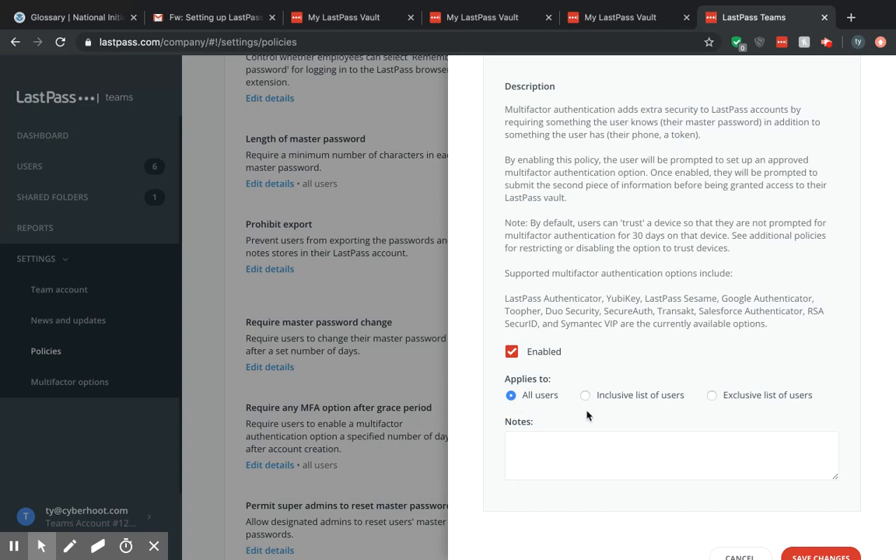
{"action": "mouse_move", "coordinate": [691, 398]}
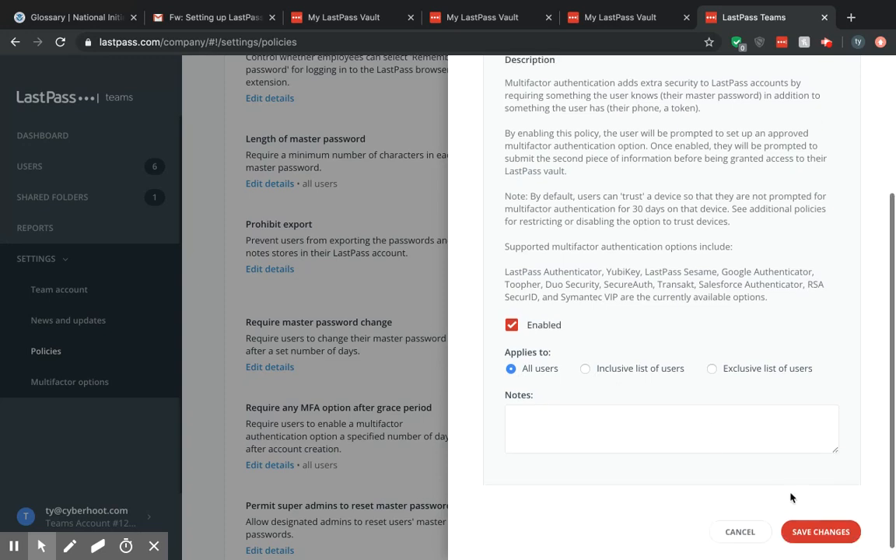
{"action": "left_click", "coordinate": [819, 532]}
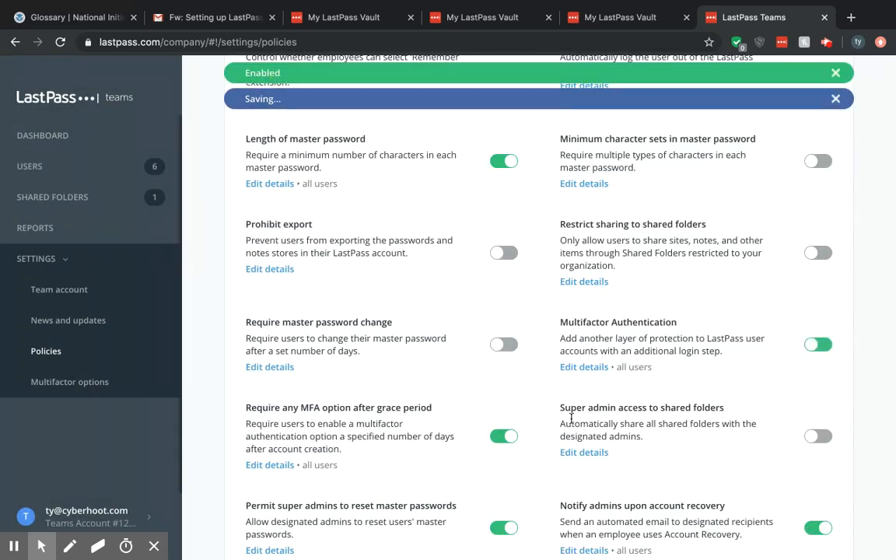